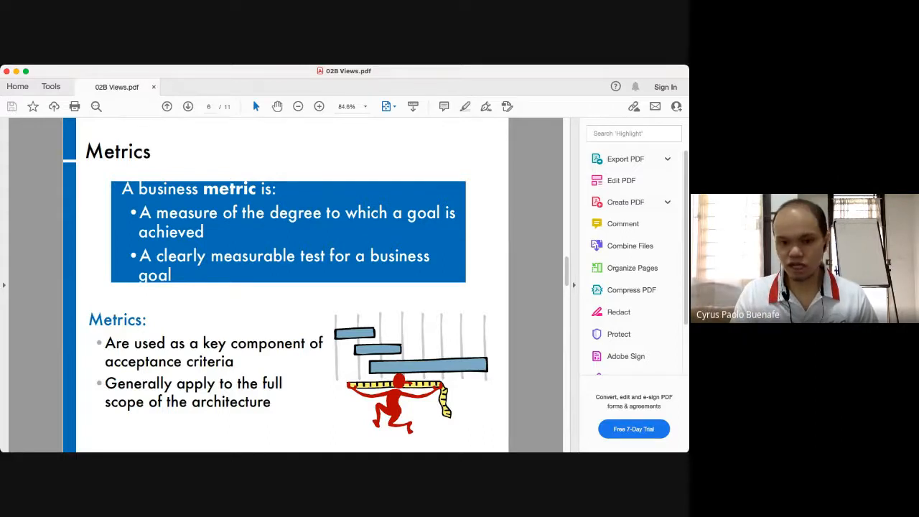
Advance from page 6 to page 7, the business agility metrics slide
click(188, 106)
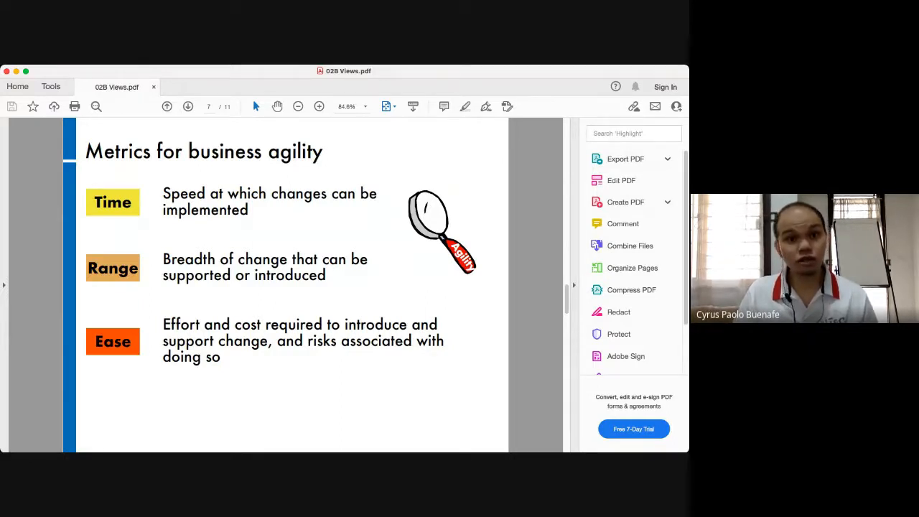
Advance from page 7 to page 8, the quality of service metrics slide
click(188, 107)
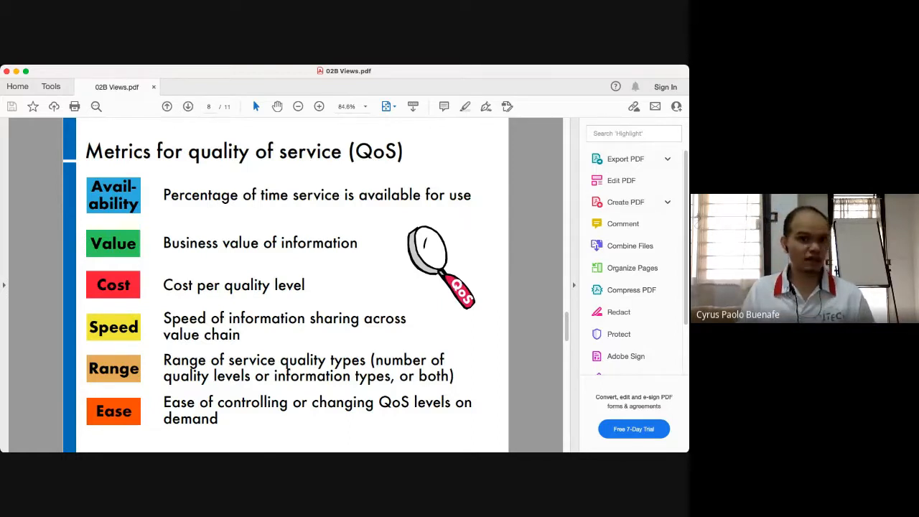
Advance two pages, through the risk metrics slide to page 10
click(188, 106)
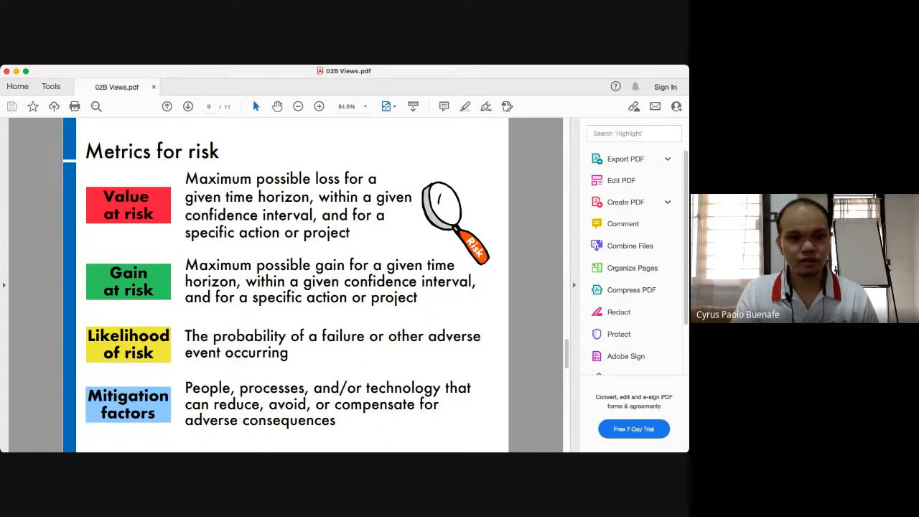
click(187, 106)
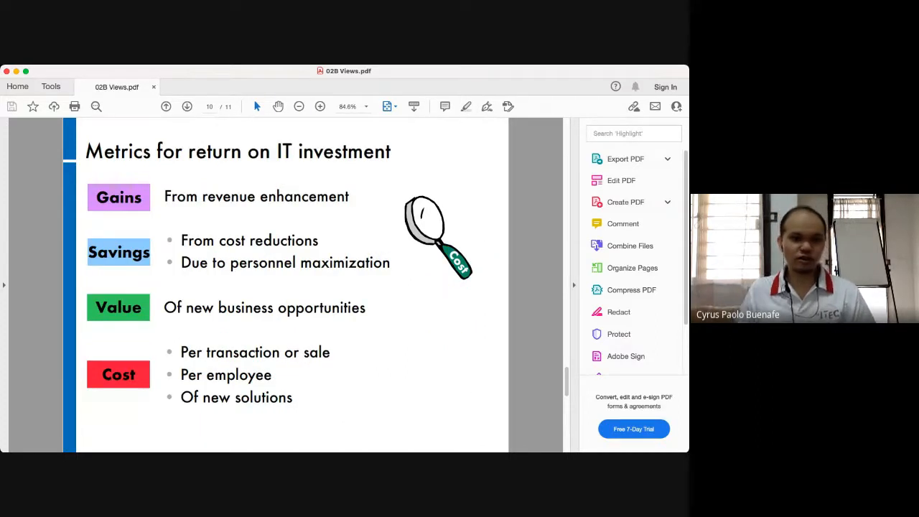